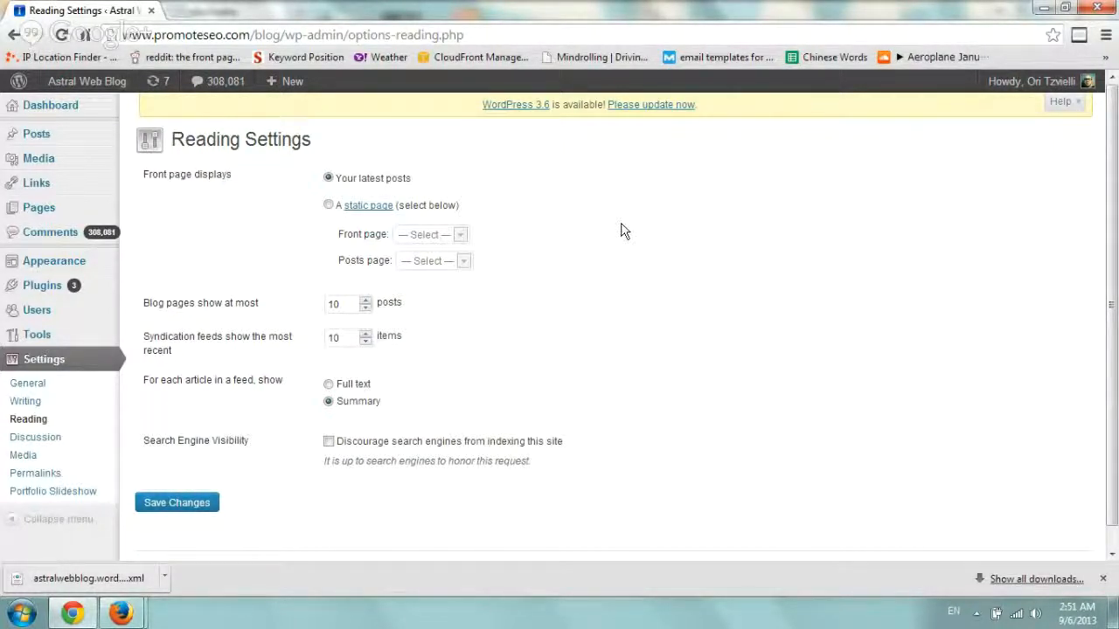
mouse_move(336, 490)
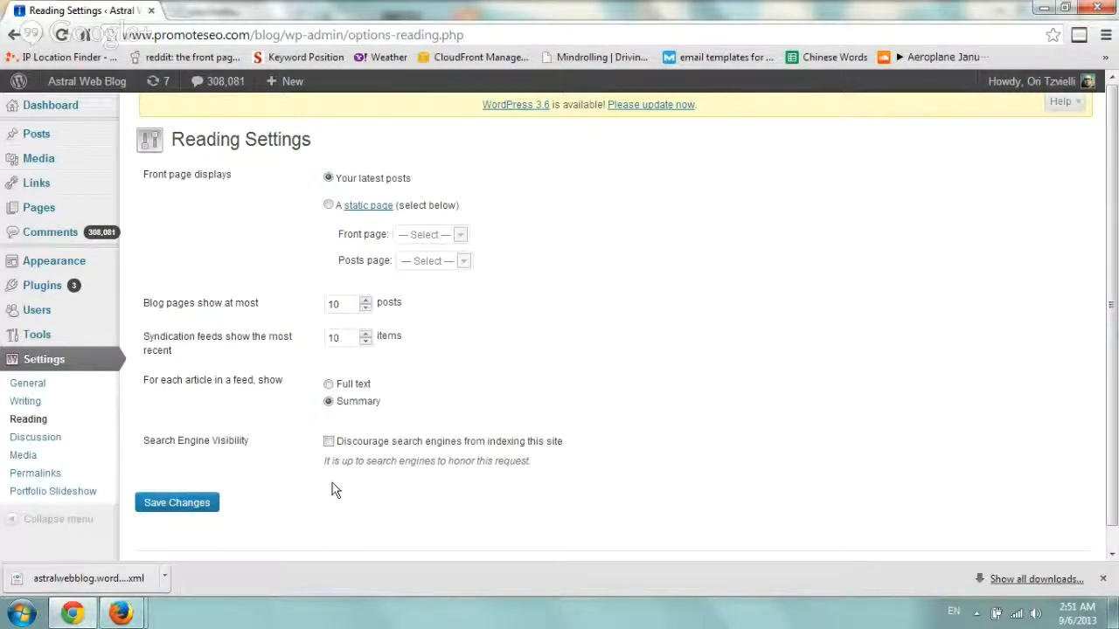
double_click(196, 440)
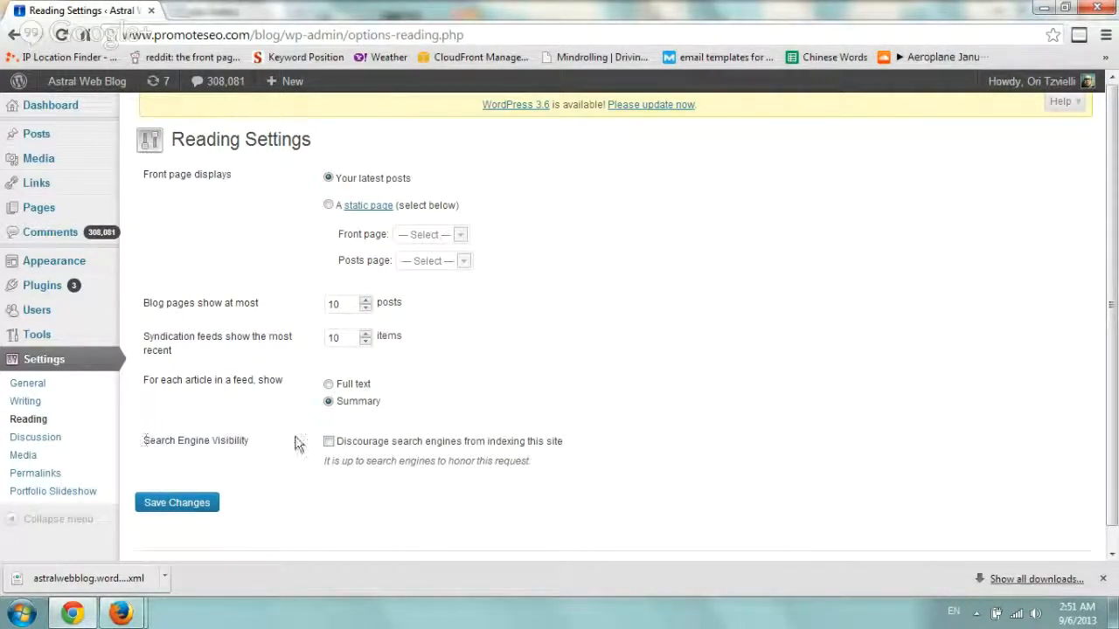
mouse_move(343, 430)
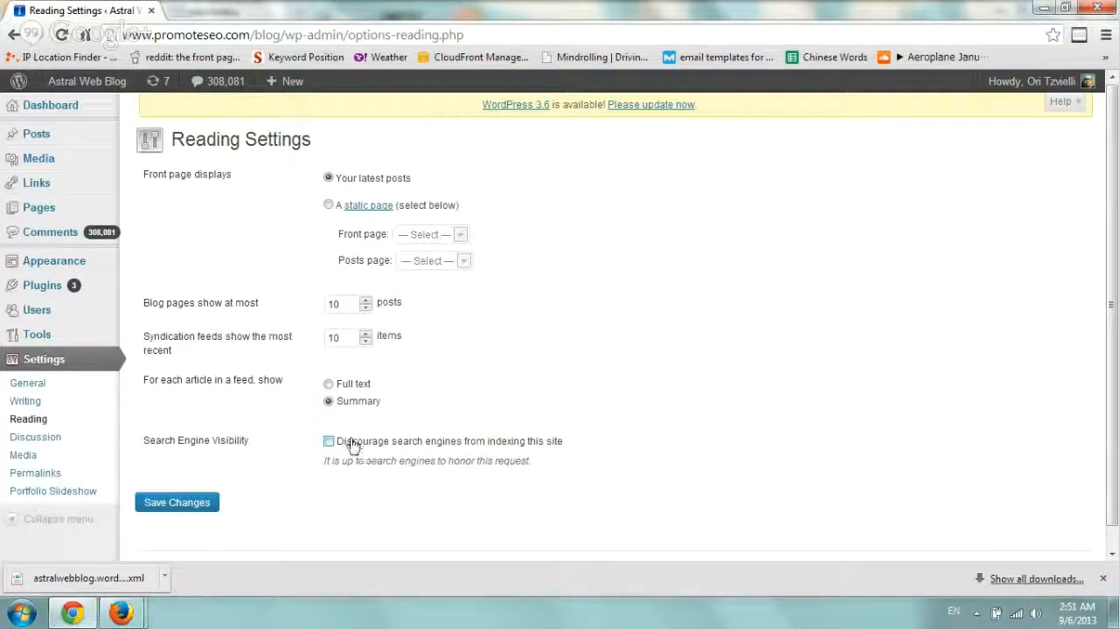
mouse_move(564, 451)
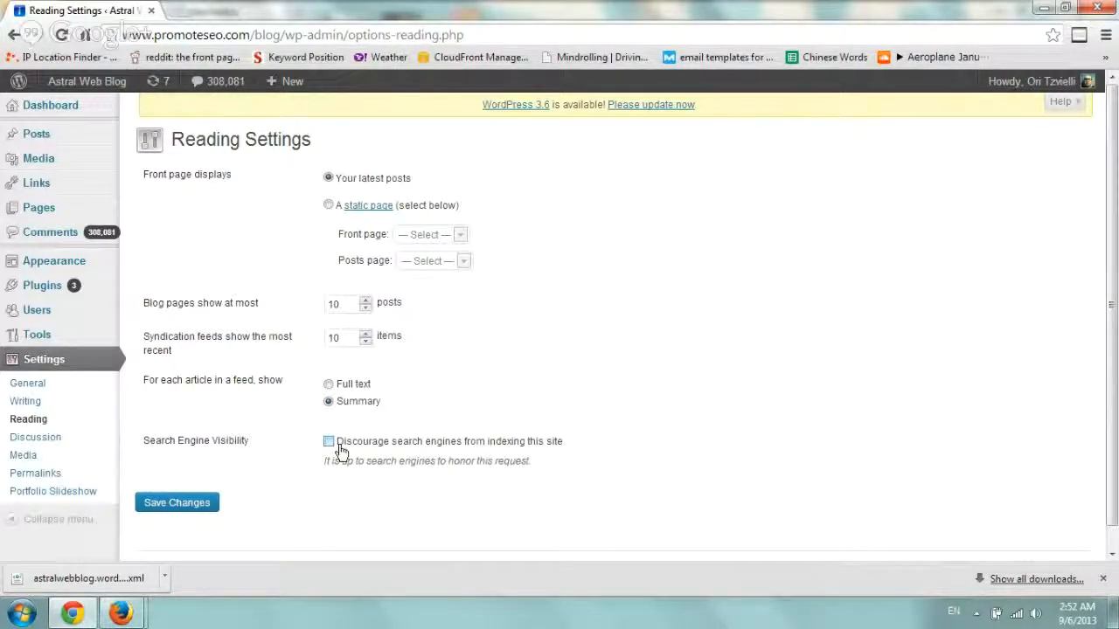
mouse_move(618, 448)
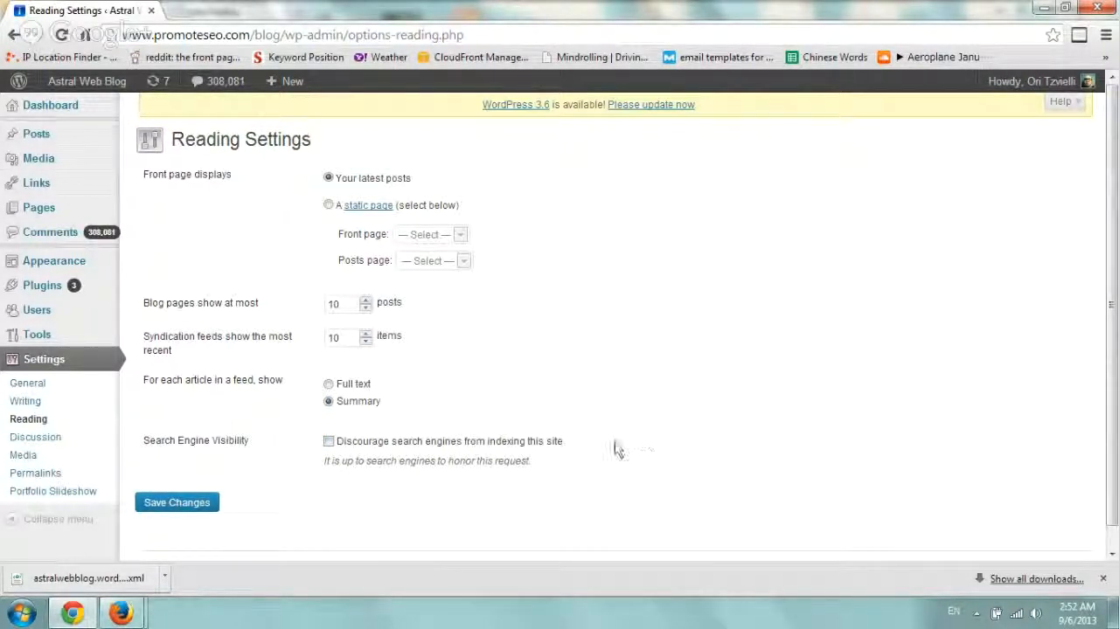